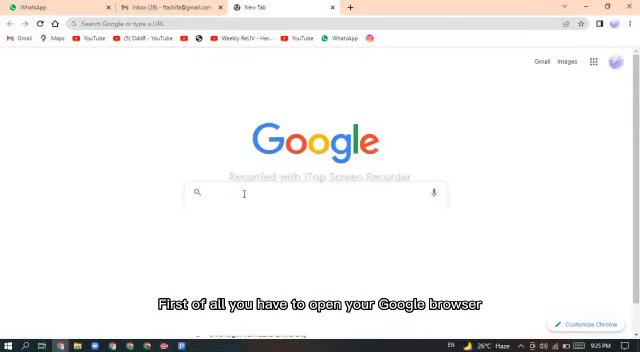
# Search Google for 'cms login hamdard university' and reach the CMS student login page
pyautogui.write('cms login hamdard university')
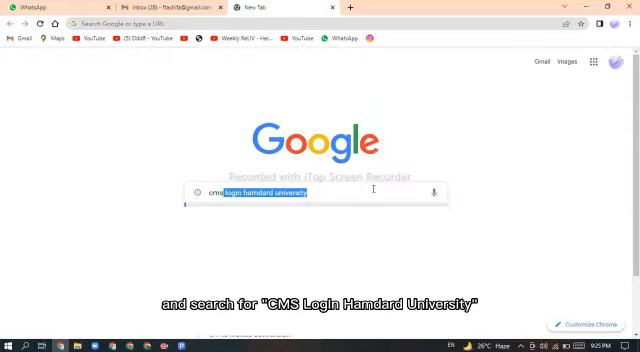
pyautogui.press('Return')
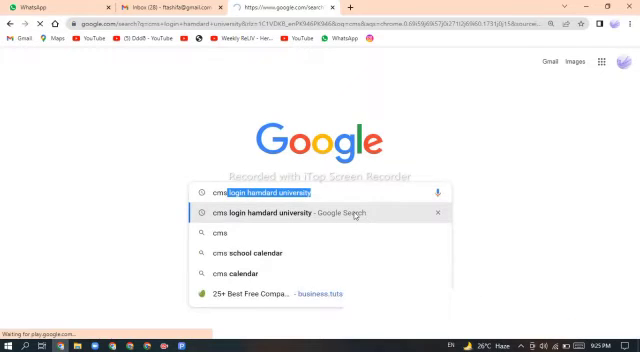
pyautogui.press('Return')
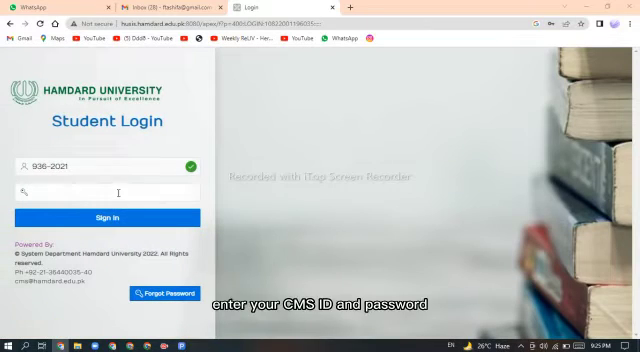
# Sign in to the student portal with the entered CMS ID and password
pyautogui.click(110, 192)
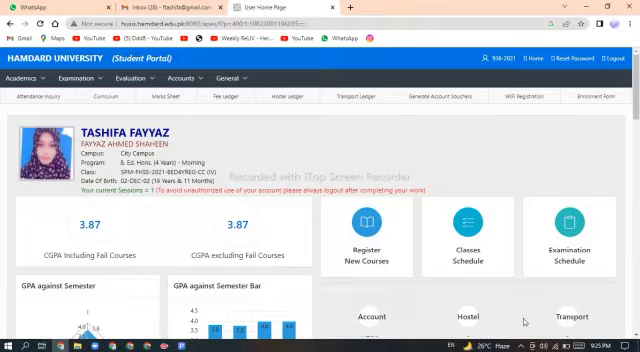
# Review the CGPA dashboard and view the student's read-only profile details
pyautogui.scroll(-3)
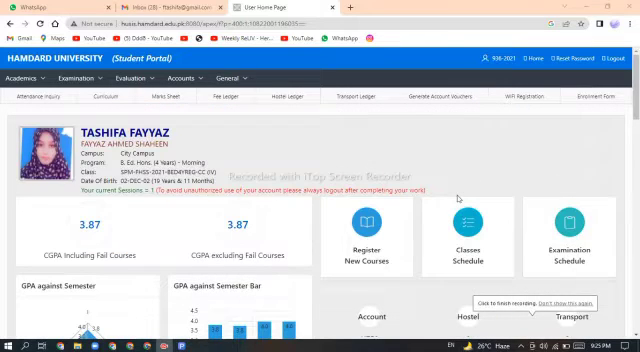
pyautogui.click(28, 78)
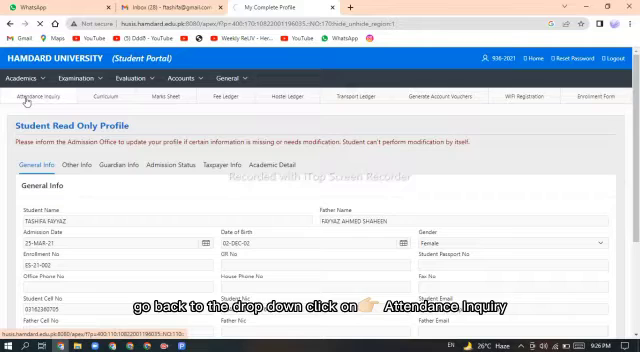
# Show the Attendance Inquiry listing courses with instructors and credit hours
pyautogui.click(46, 96)
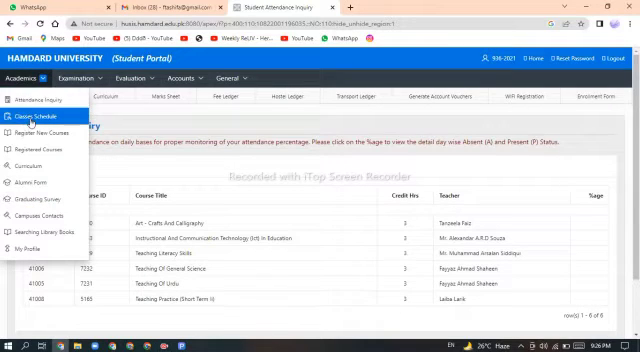
# View the current Classes Schedule with each day's course timings, rooms and teachers
pyautogui.click(36, 120)
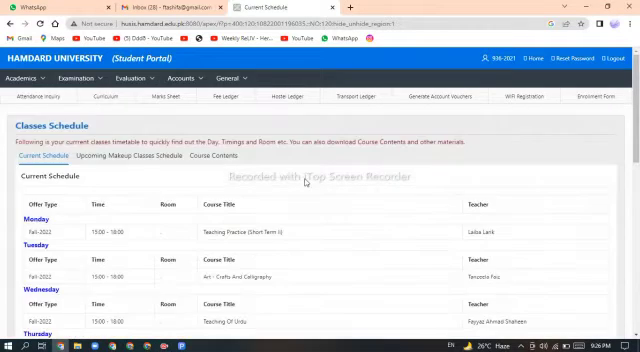
pyautogui.scroll(-3)
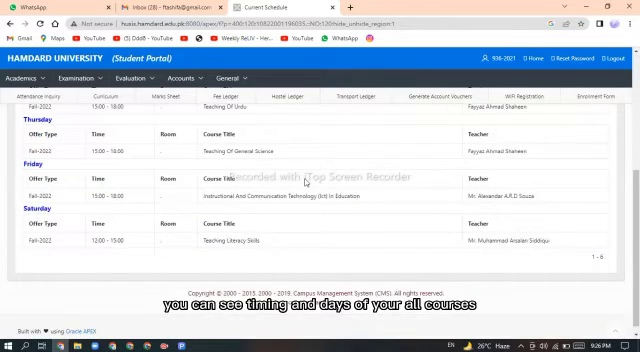
pyautogui.scroll(3)
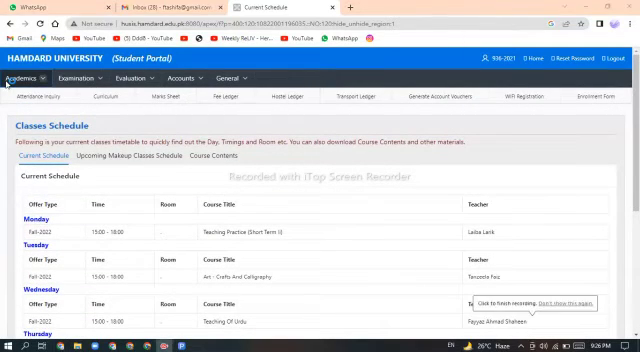
# Show Registered Courses from the Academics menu, listing each semester's courses, credits and teachers
pyautogui.click(28, 78)
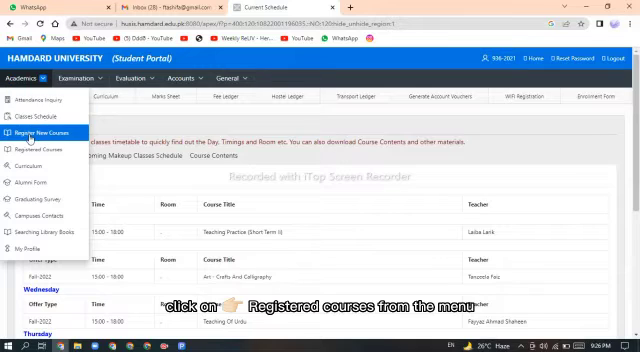
pyautogui.click(48, 146)
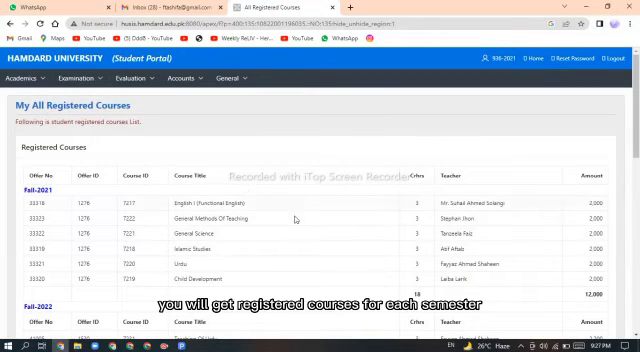
pyautogui.scroll(-3)
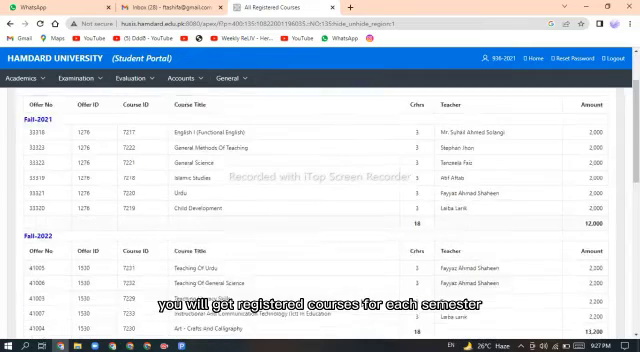